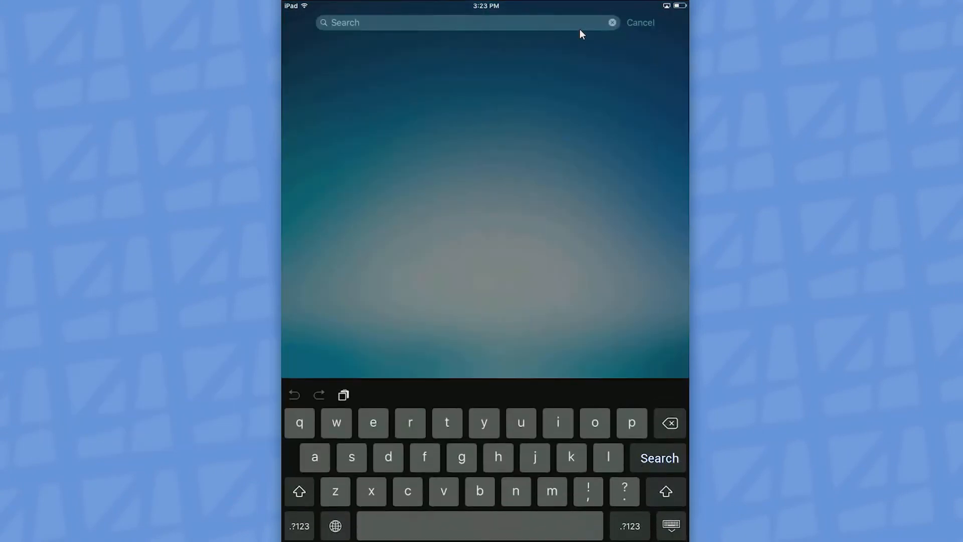
Step: Search 'sett' in Spotlight and launch the Settings app from the results
{"action": "type", "text": "sett"}
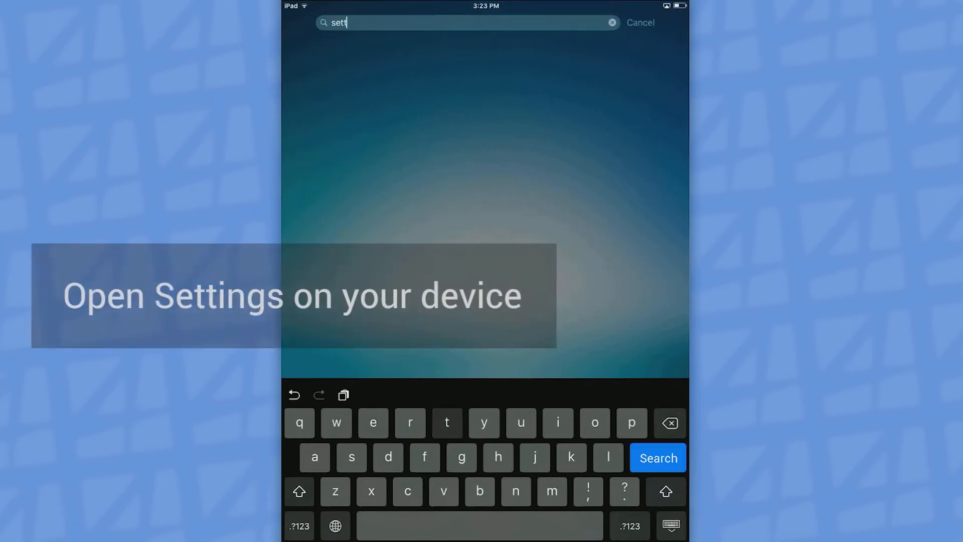
{"action": "left_click", "coordinate": [657, 458]}
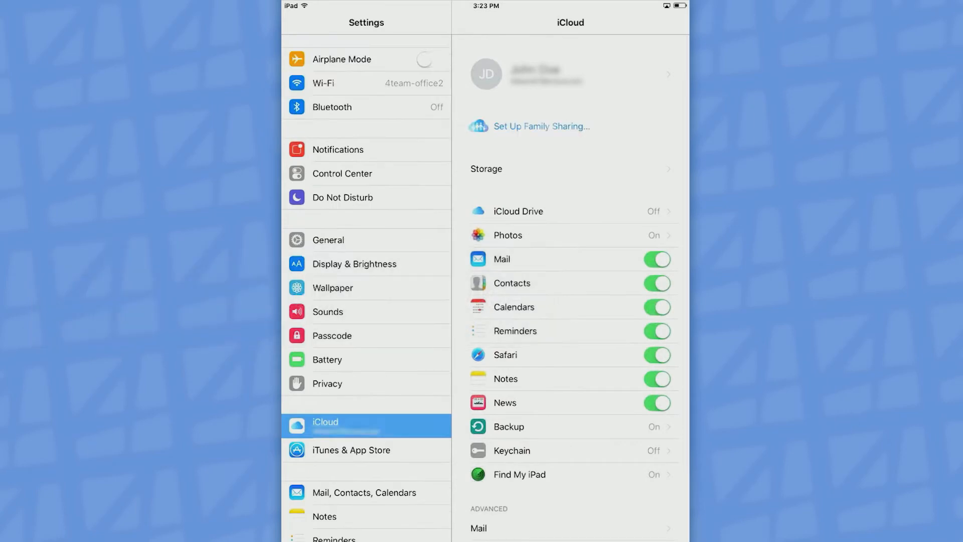
Step: From the Apple ID's Password & Security page, start Turn On Two-Factor Authentication
{"action": "left_click", "coordinate": [547, 74]}
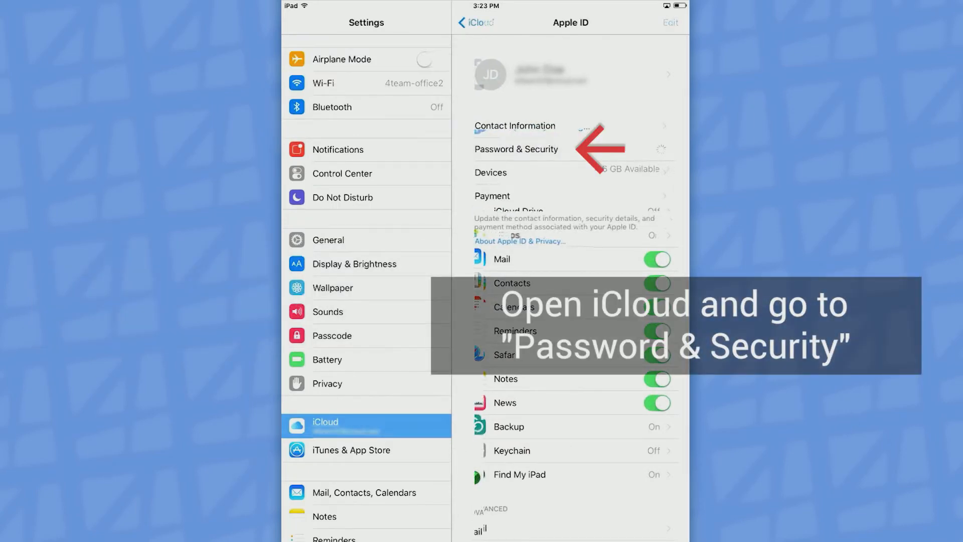
{"action": "left_click", "coordinate": [517, 148]}
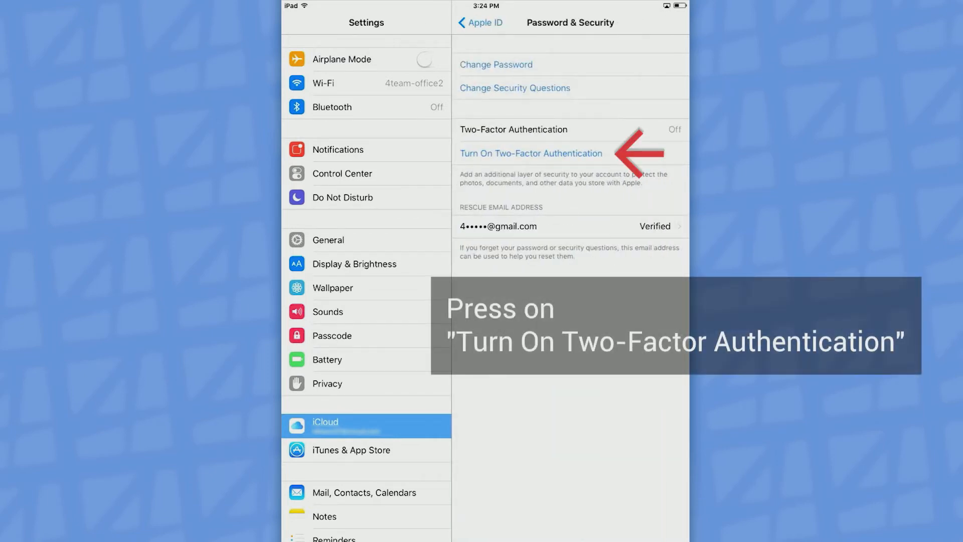
{"action": "left_click", "coordinate": [530, 153]}
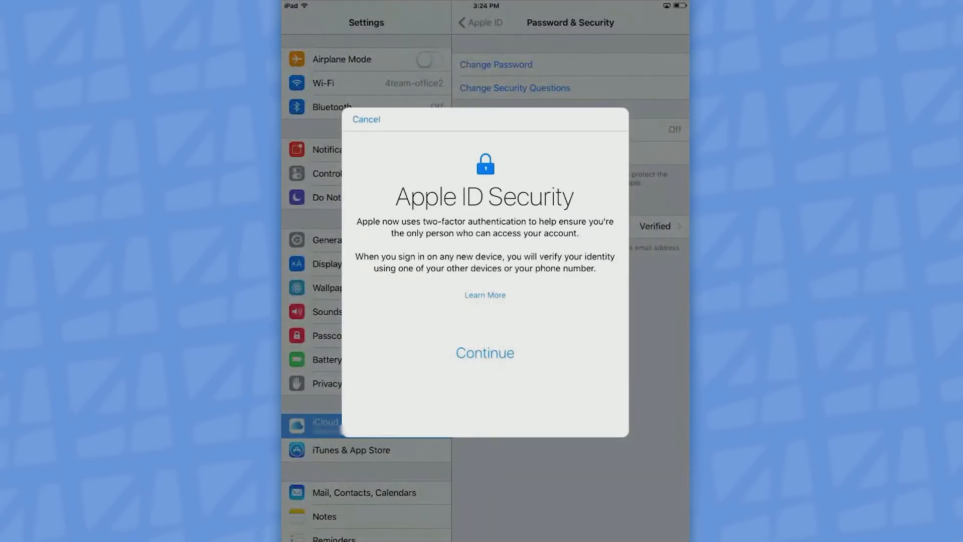
Step: Continue past the security introduction, enter the trusted phone number, and submit it for text verification
{"action": "left_click", "coordinate": [484, 353]}
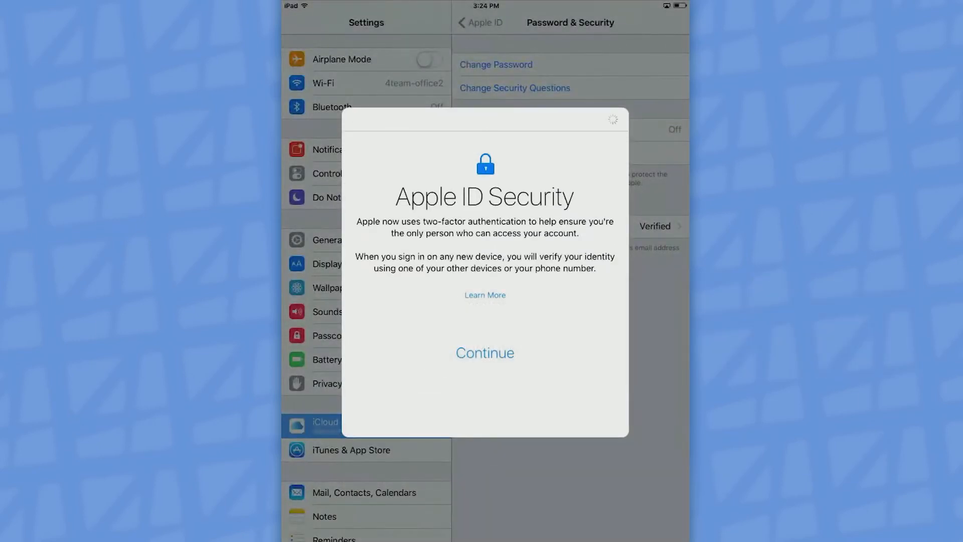
{"action": "left_click", "coordinate": [485, 353]}
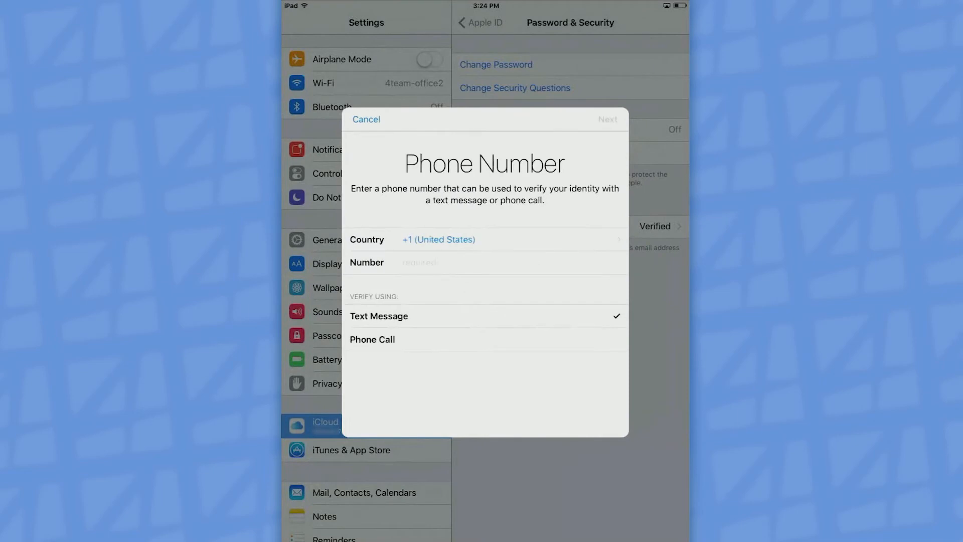
{"action": "left_click", "coordinate": [438, 239]}
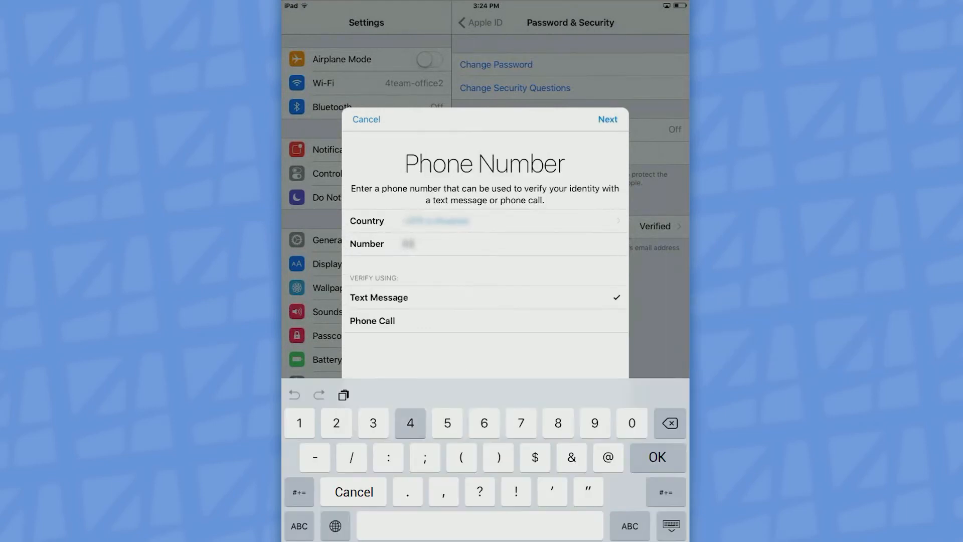
{"action": "left_click", "coordinate": [299, 423]}
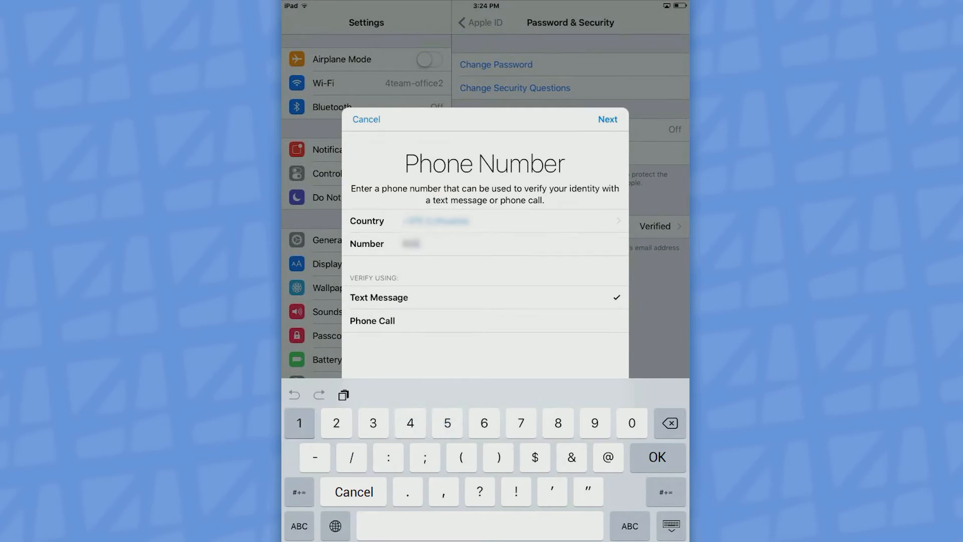
{"action": "left_click", "coordinate": [299, 423]}
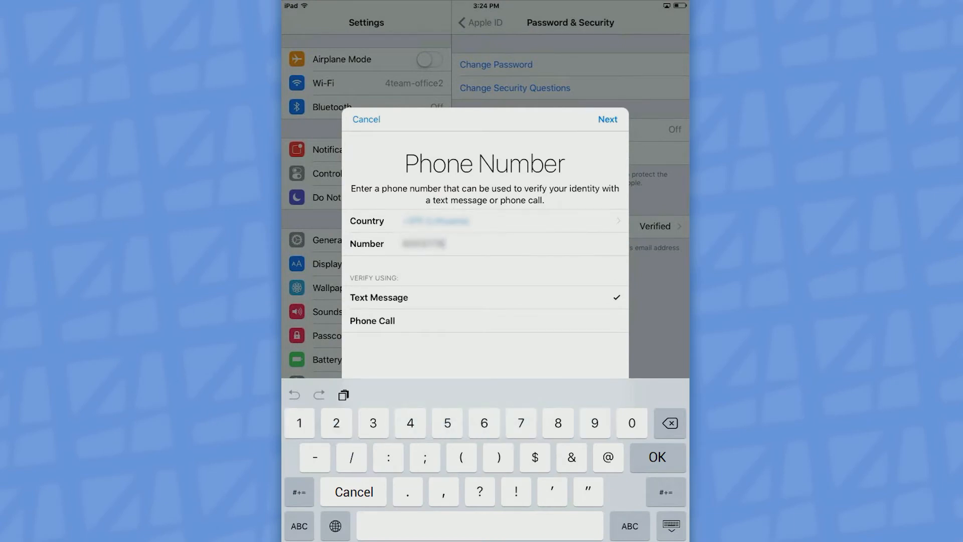
{"action": "left_click", "coordinate": [608, 119]}
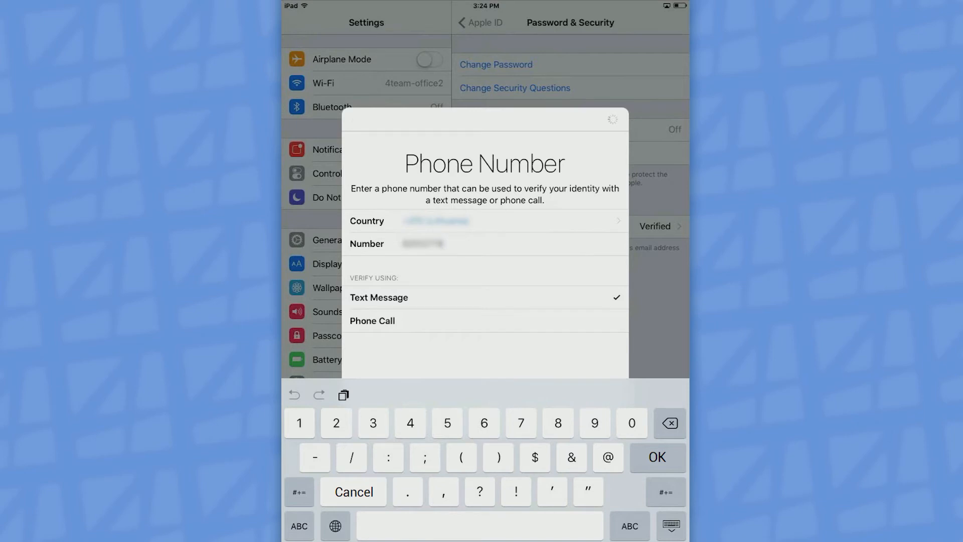
{"action": "left_click", "coordinate": [657, 457]}
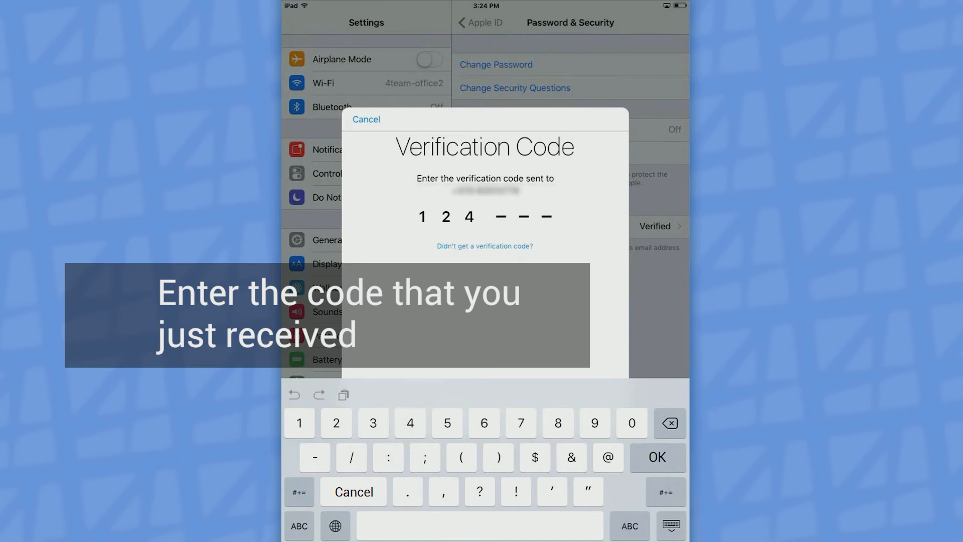
{"action": "type", "text": "667"}
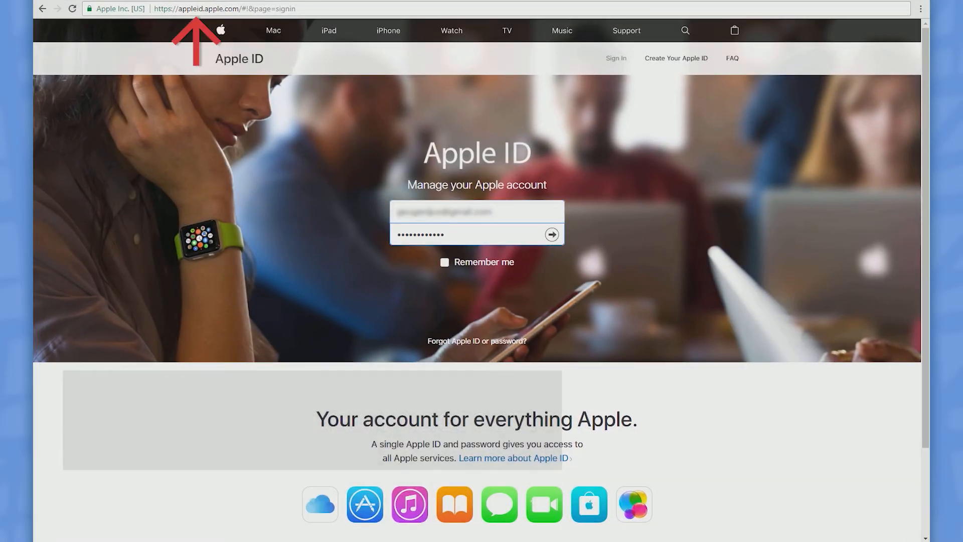
{"action": "left_click", "coordinate": [551, 235]}
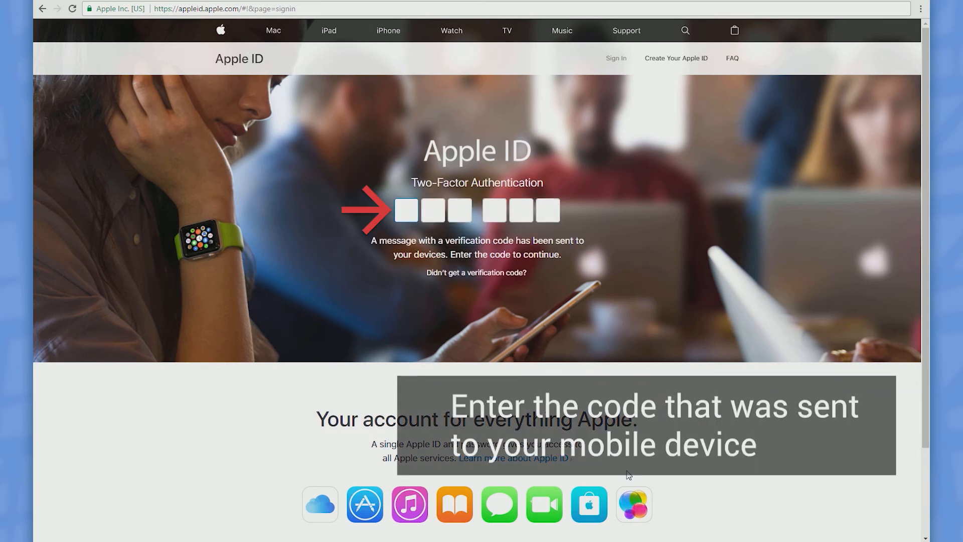
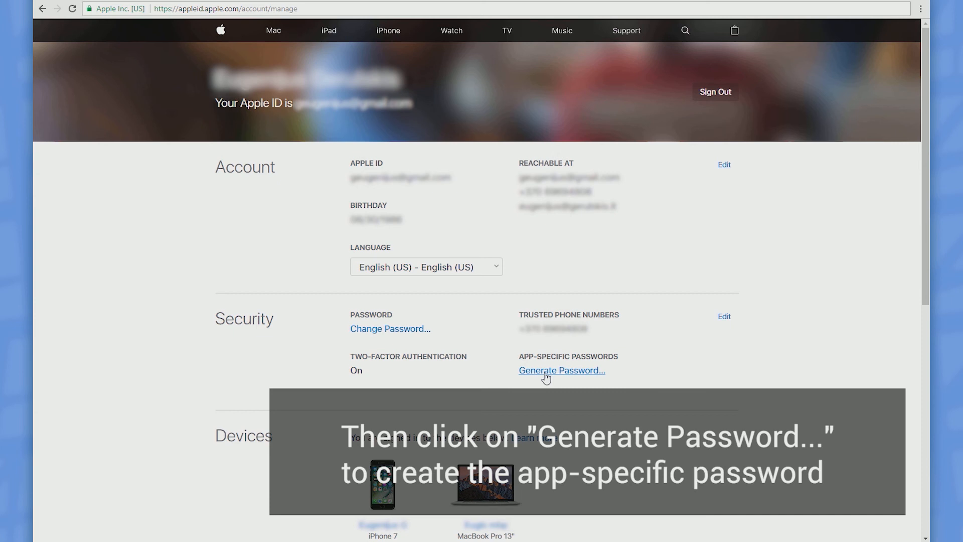
Step: Create an app-specific password labelled 'SyncGene' and dismiss the generated password notice
{"action": "left_click", "coordinate": [561, 369]}
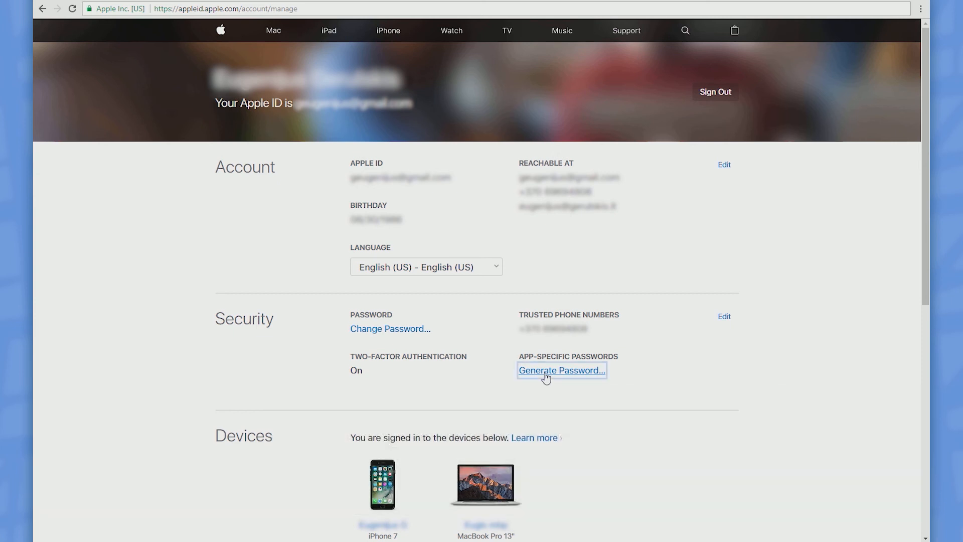
{"action": "left_click", "coordinate": [561, 370]}
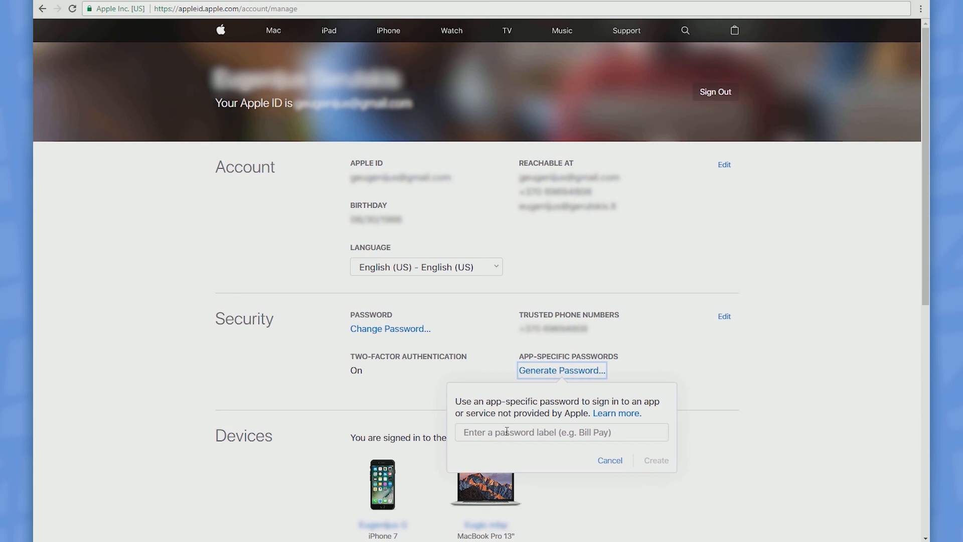
{"action": "type", "text": "s"}
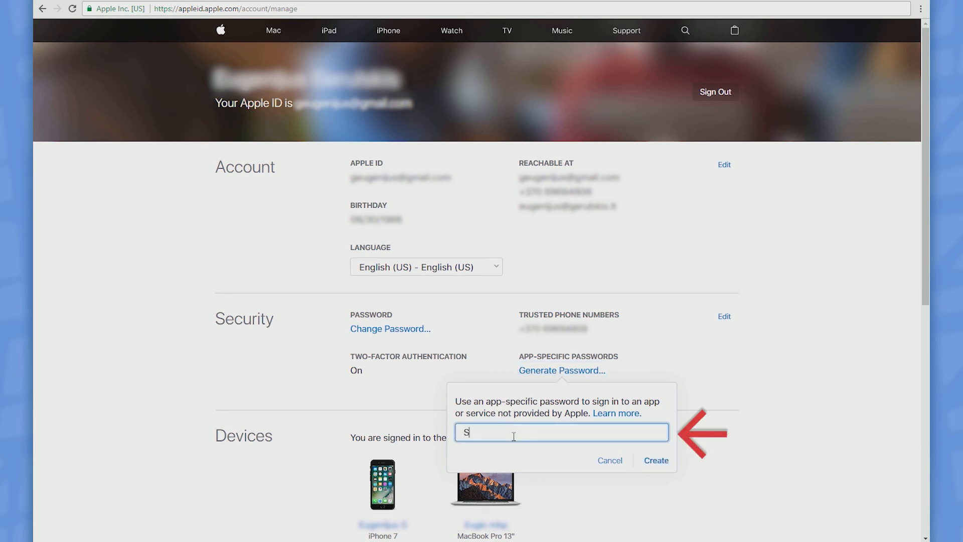
{"action": "type", "text": "SyncGene"}
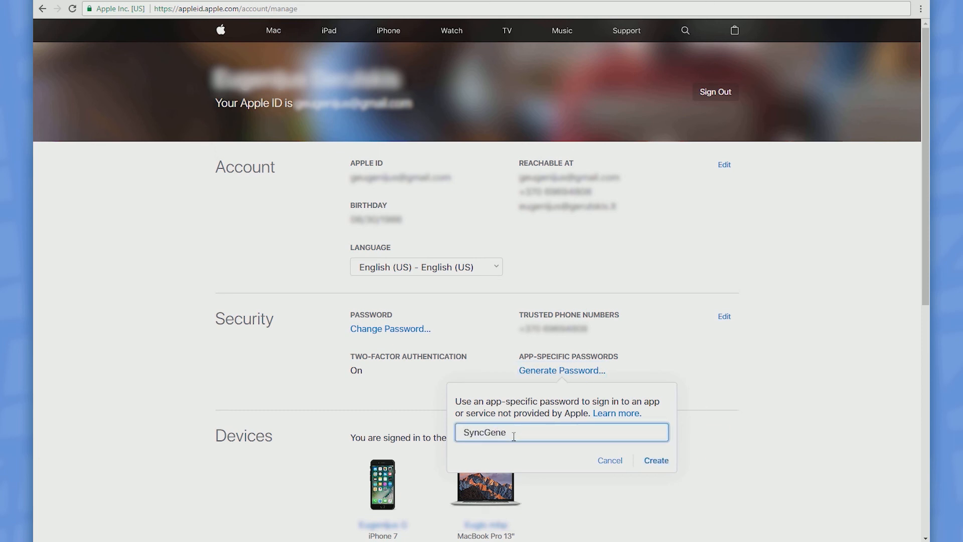
{"action": "left_click", "coordinate": [656, 460]}
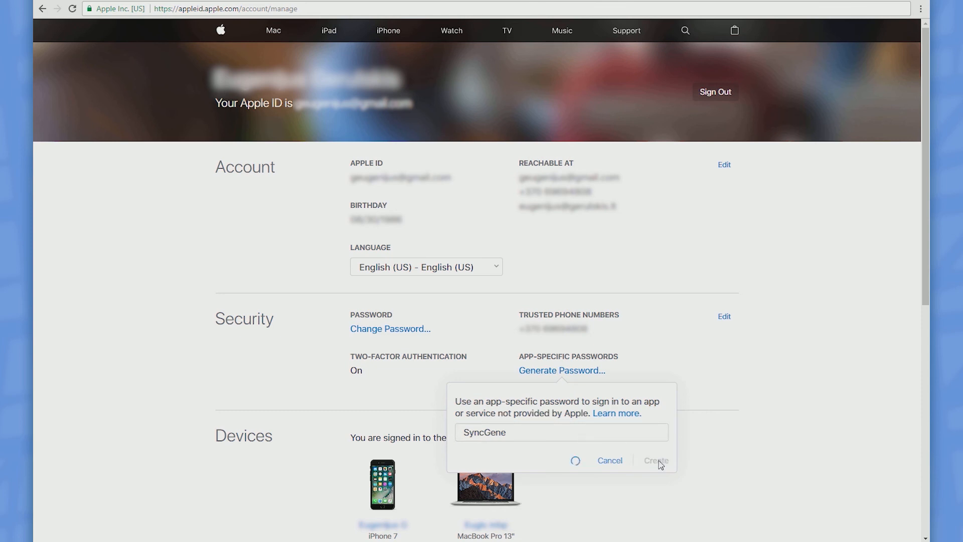
{"action": "left_click", "coordinate": [656, 460]}
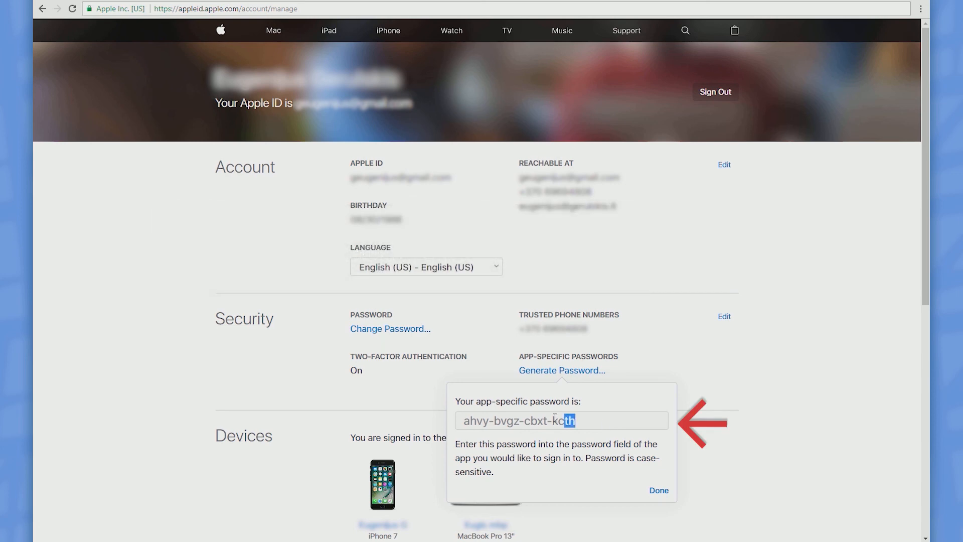
{"action": "left_click", "coordinate": [659, 490]}
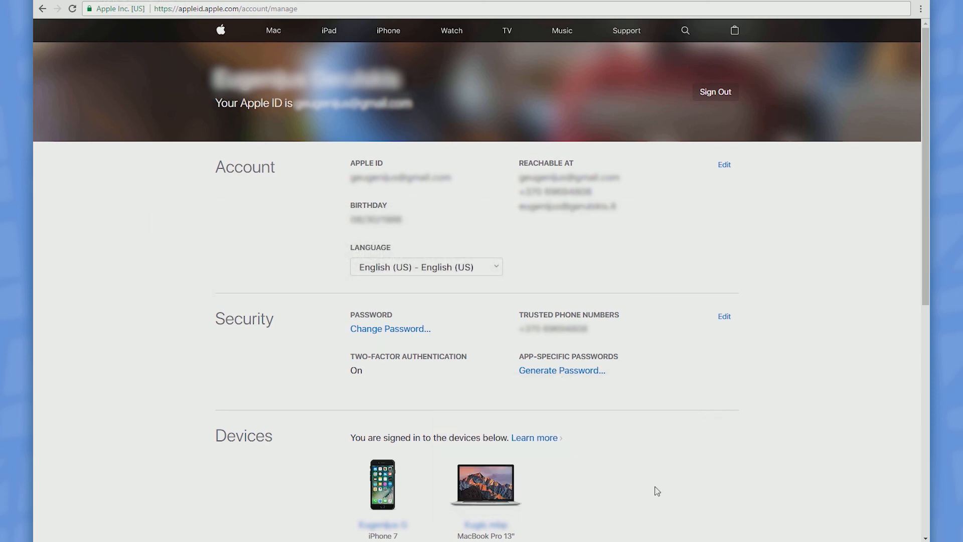